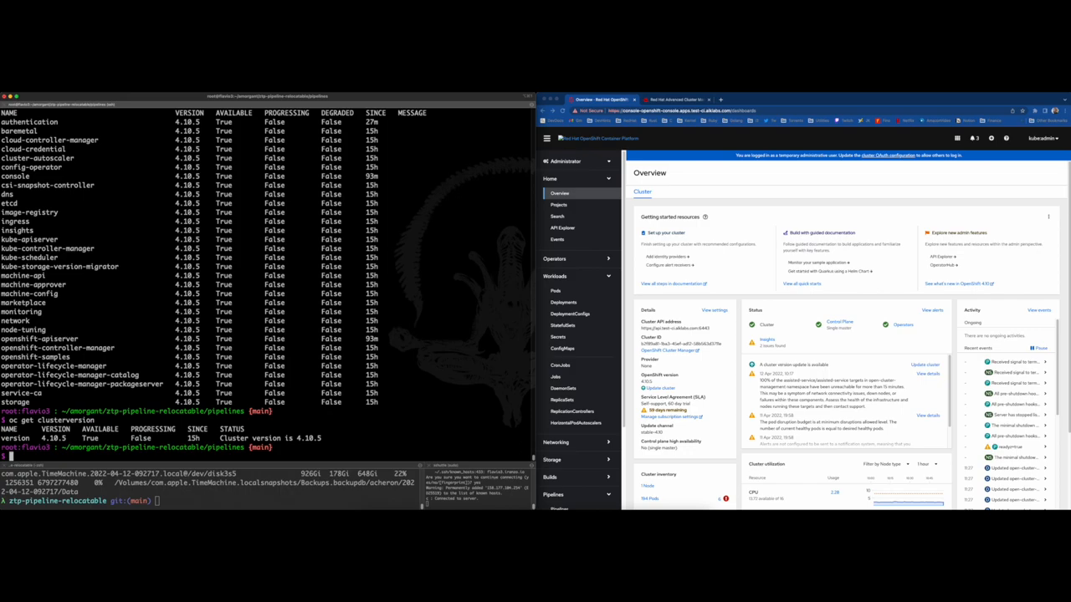
- Check the cluster version and list the ztp-pipeline-relocatable/pipelines files, including bootstrap.sh
{"action": "type", "text": "oc"}
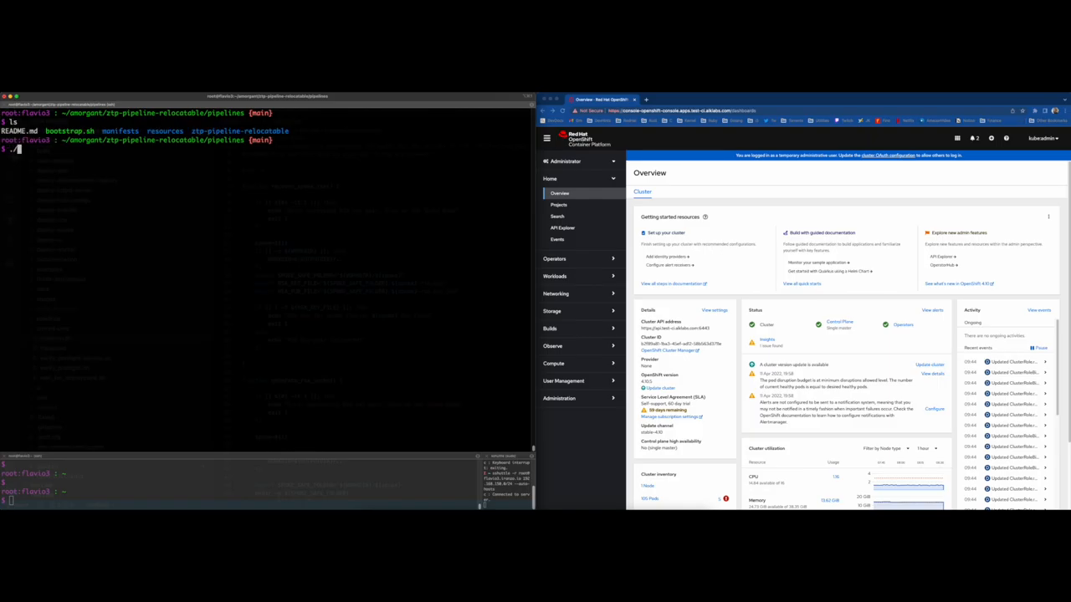
- Run ./bootstrap.sh to install the Pipelines operator and create the ZTPFW pipelines and tasks
{"action": "type", "text": "./bootstrap.sh"}
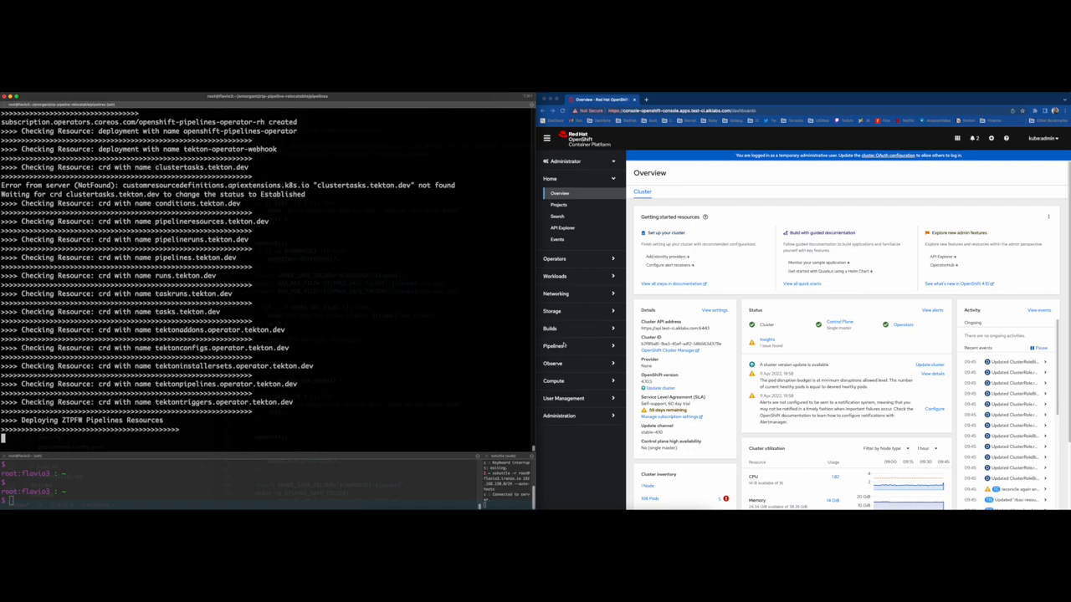
{"action": "left_click", "coordinate": [553, 344]}
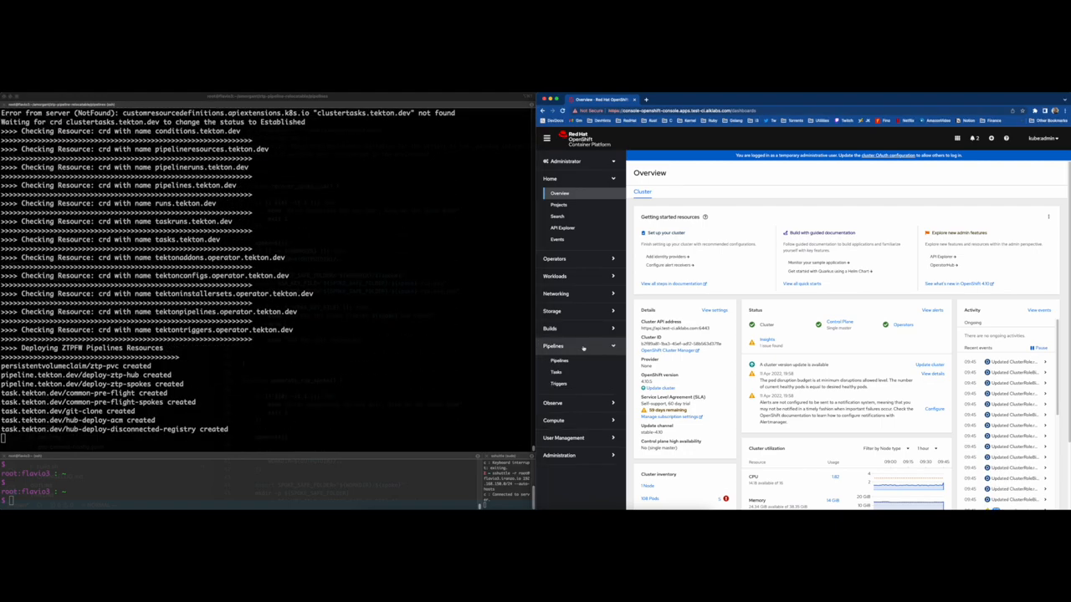
- Show the spoke-deployer project's pipelines and view deploy-ztp-hub's task sequence
{"action": "left_click", "coordinate": [558, 362]}
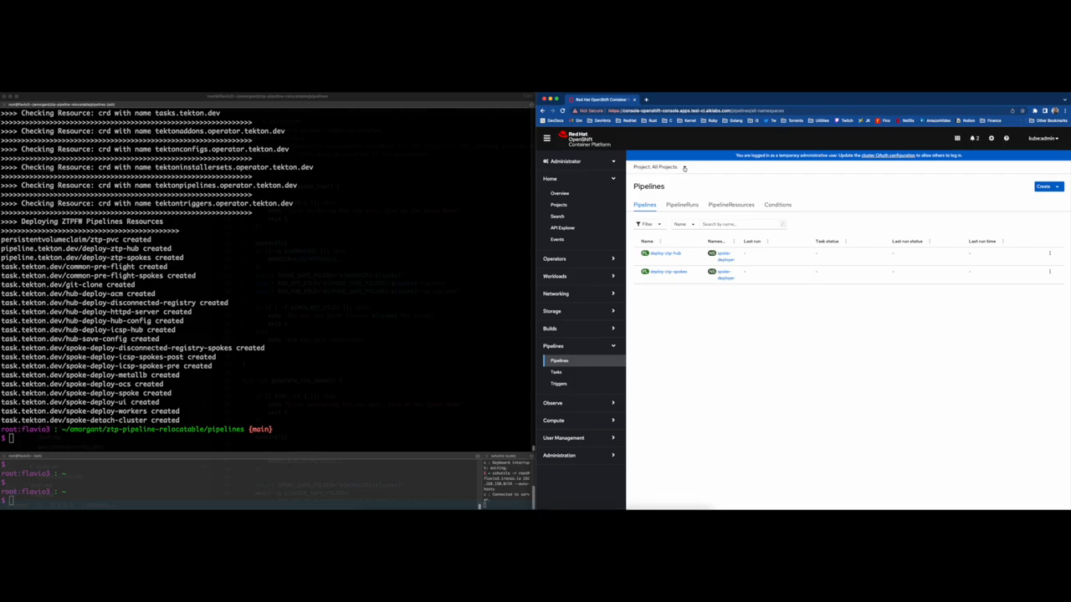
{"action": "left_click", "coordinate": [660, 167]}
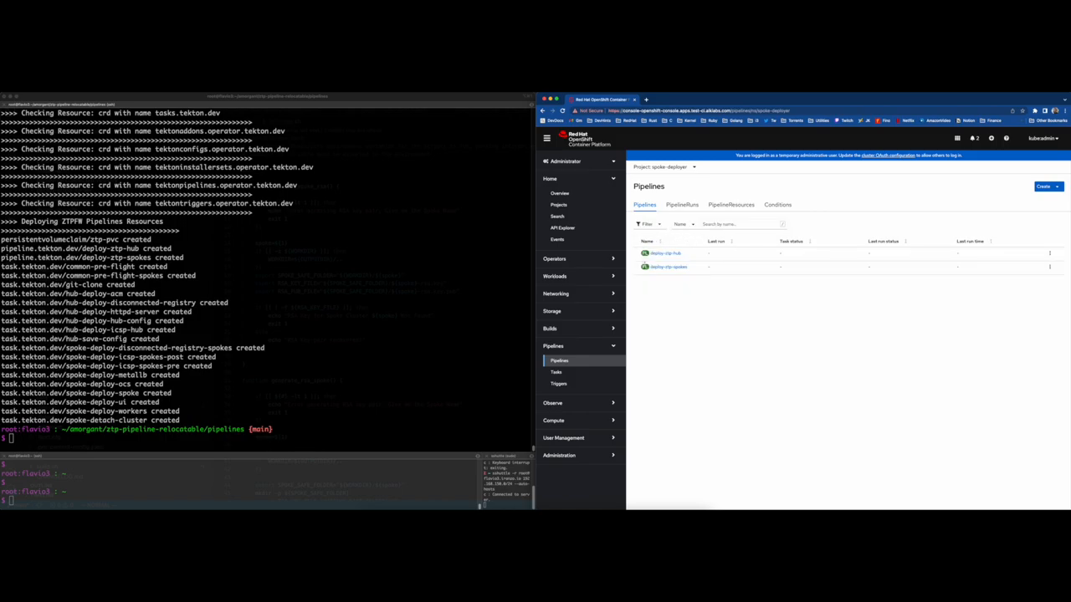
{"action": "left_click", "coordinate": [666, 253]}
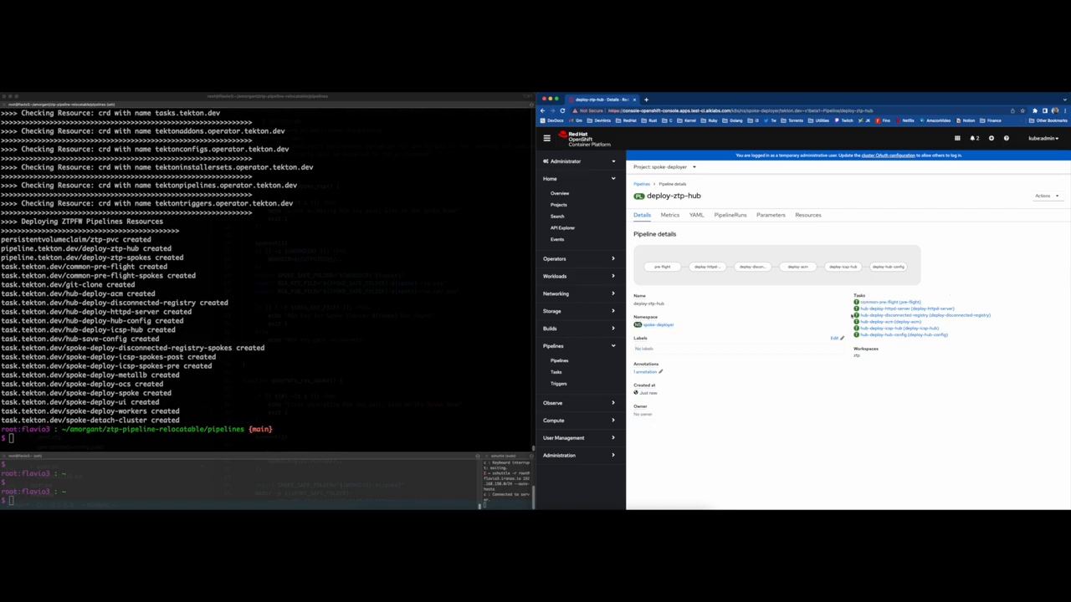
{"action": "type", "text": "tkn"}
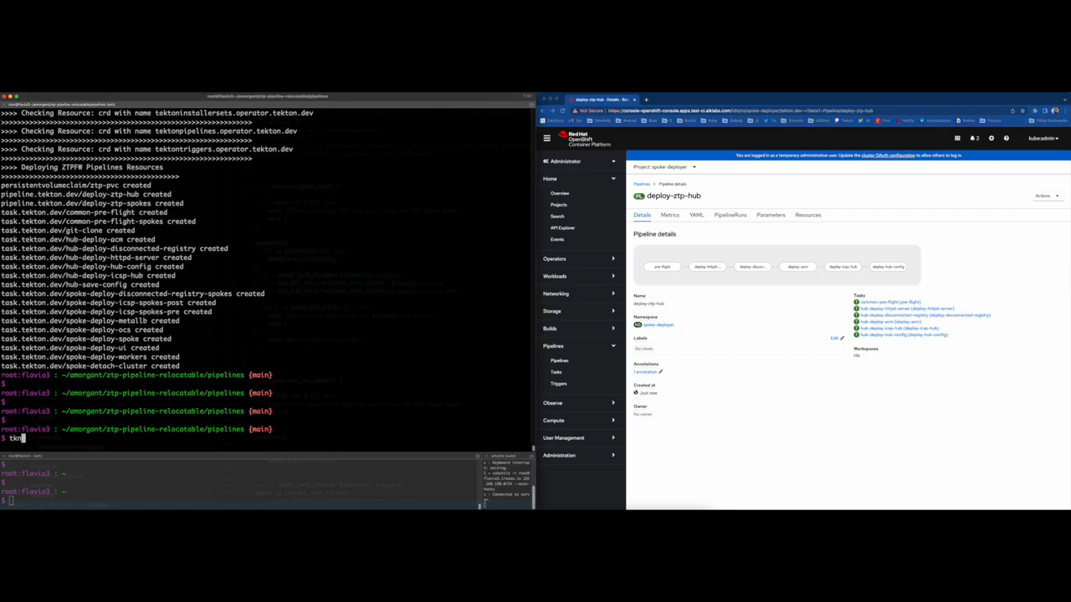
- Switch to project spoke-deployer and start deploy-ztp-hub with the spokes-config parameter and ztp-pvc workspace
{"action": "type", "text": "oc project spoke-deployer"}
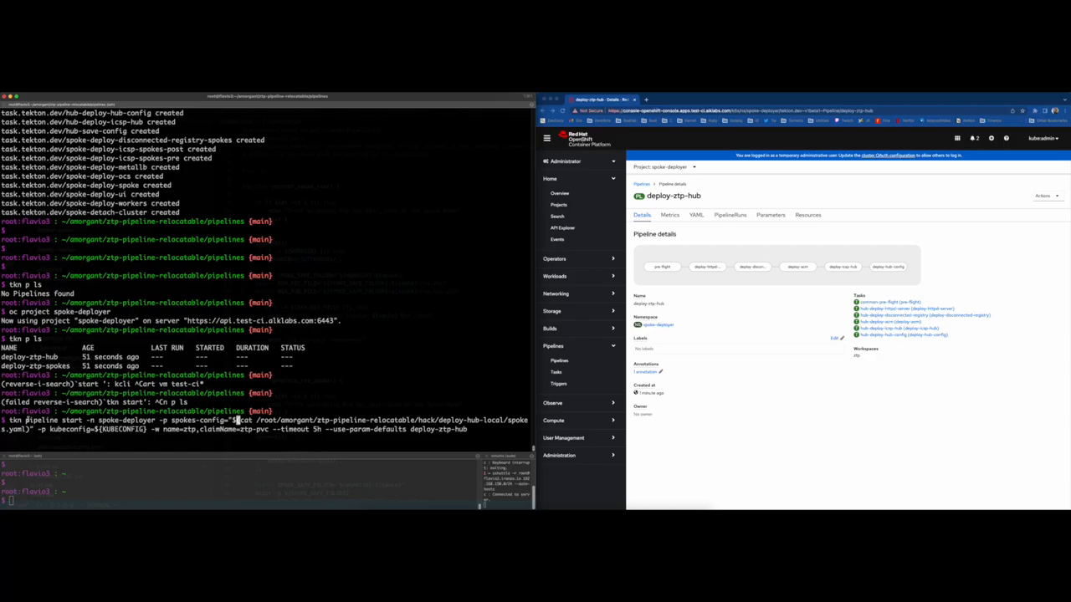
{"action": "double_click", "coordinate": [42, 420]}
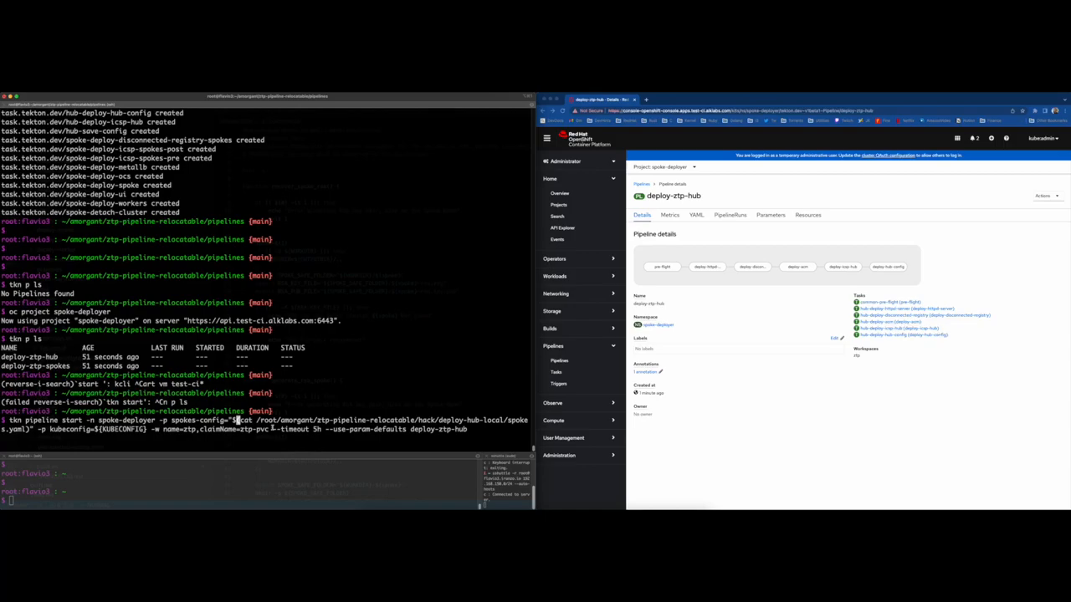
{"action": "left_click_drag", "start_coordinate": [275, 428], "coordinate": [349, 428]}
{"action": "type", "text": "cat /root/amorgant/ztp-pipeline-relocatable/hack/deploy-hub-local/spokes.yaml"}
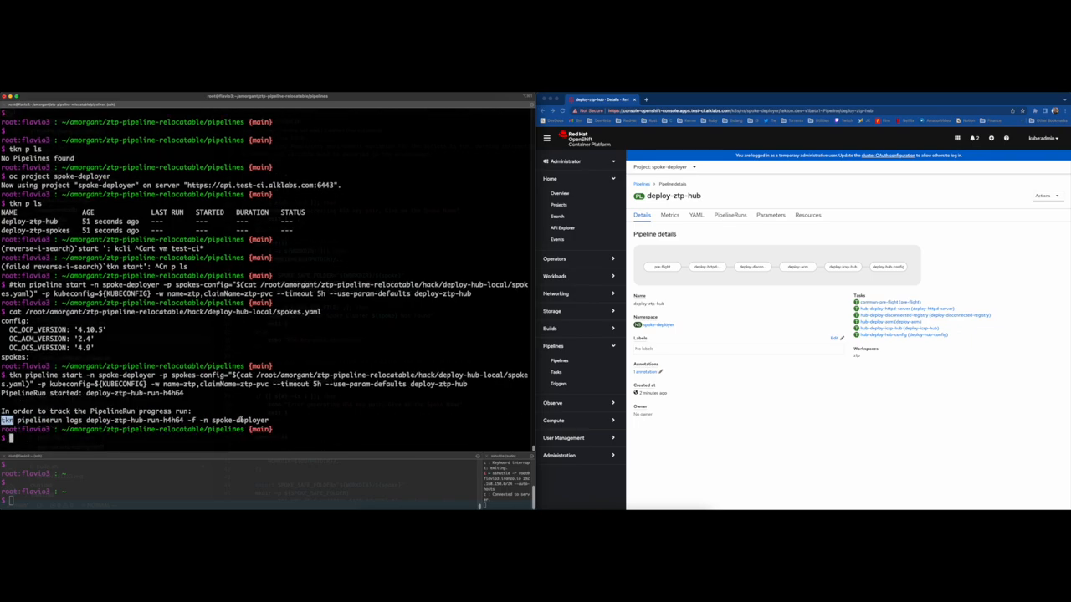
- Stream the logs of deploy-ztp-hub-run-h4h64 in spoke-deployer through pre-flight and httpd tasks
{"action": "type", "text": "tkn pipelinerun logs deploy-ztp-hub-run-h4h64 -f -n spoke-deployer"}
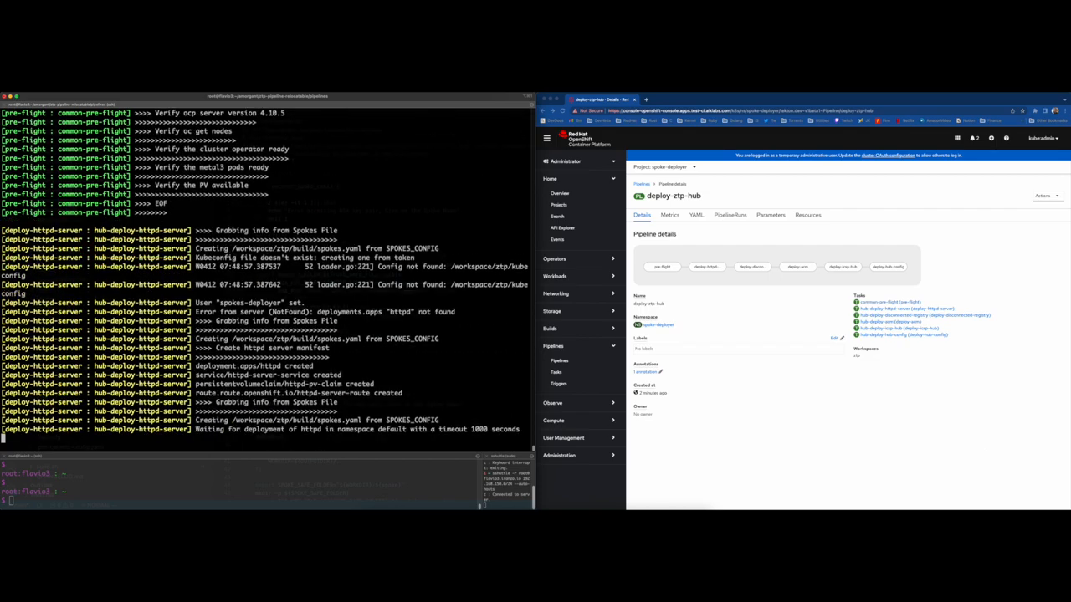
{"action": "scroll", "scroll_direction": "down", "scroll_amount": 3}
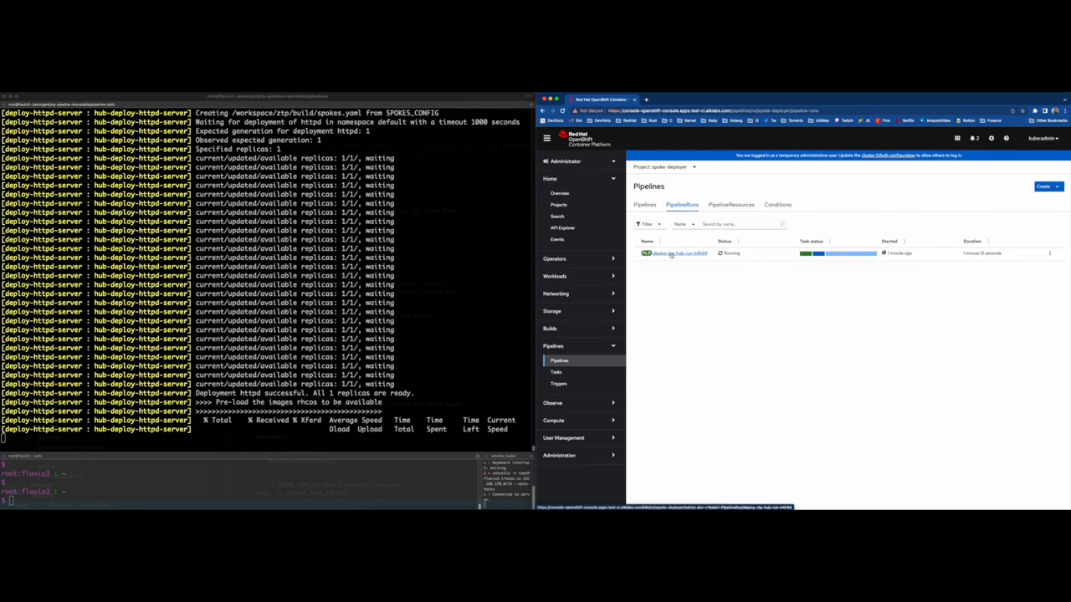
- View the running deploy-ztp-hub run's logs and task graph as registry and ACM tasks proceed
{"action": "left_click", "coordinate": [669, 253]}
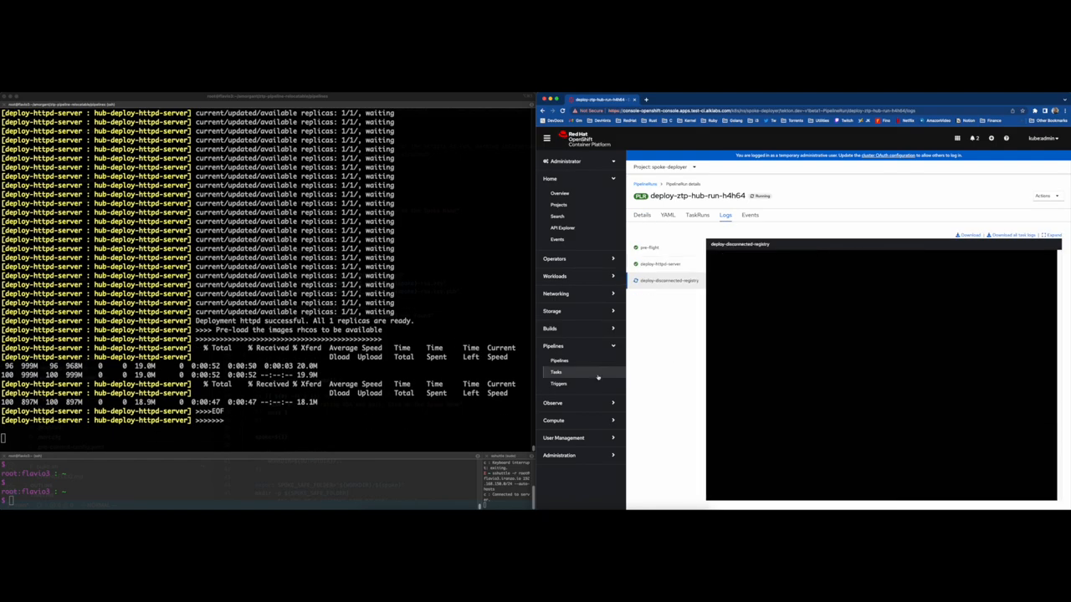
{"action": "left_click", "coordinate": [642, 214]}
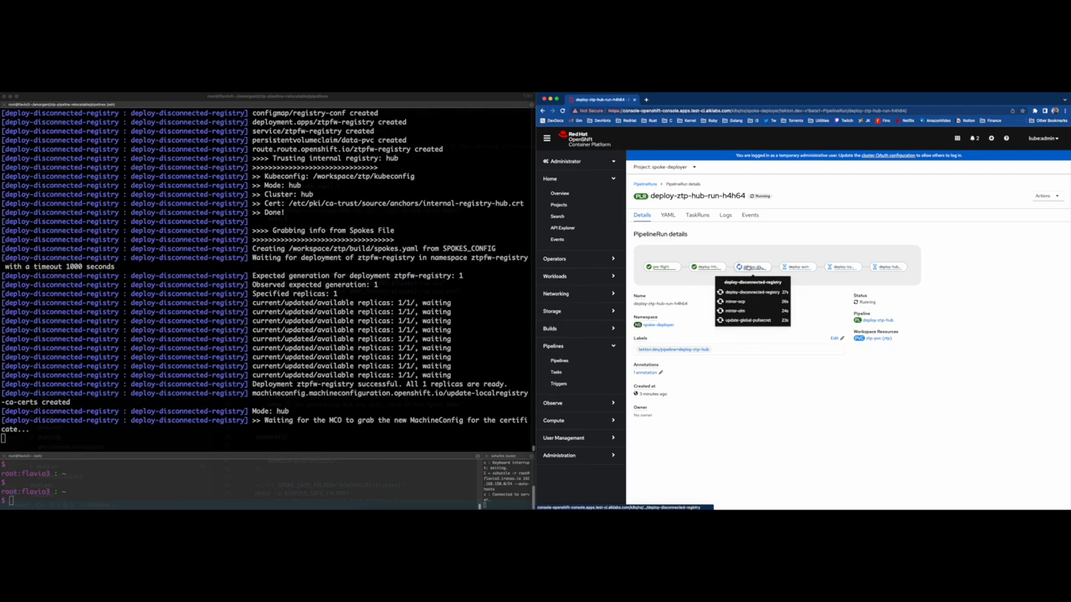
{"action": "left_click", "coordinate": [698, 215]}
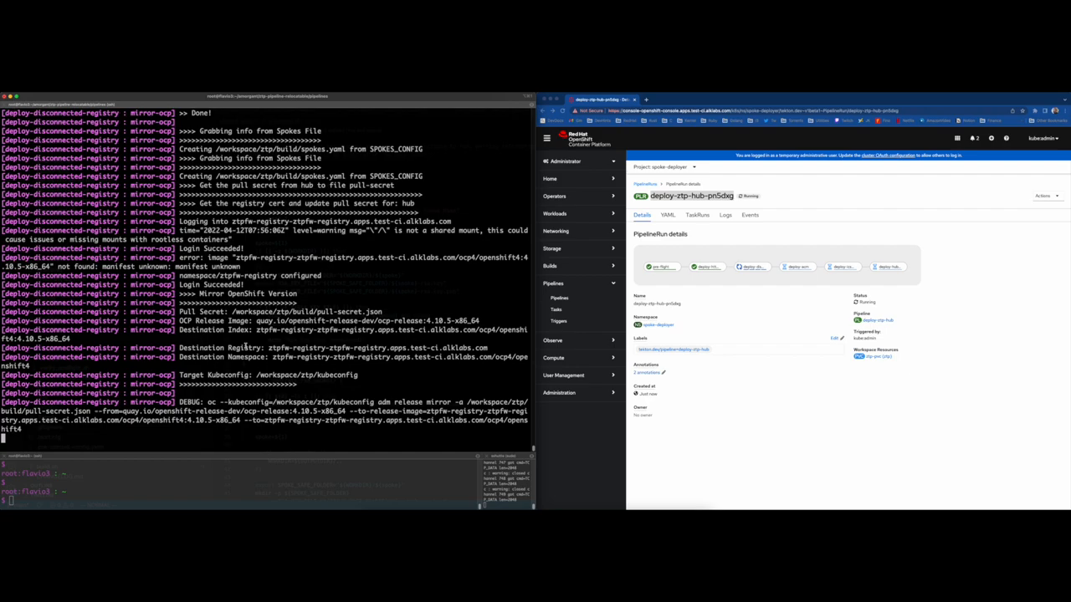
{"action": "left_click", "coordinate": [726, 214]}
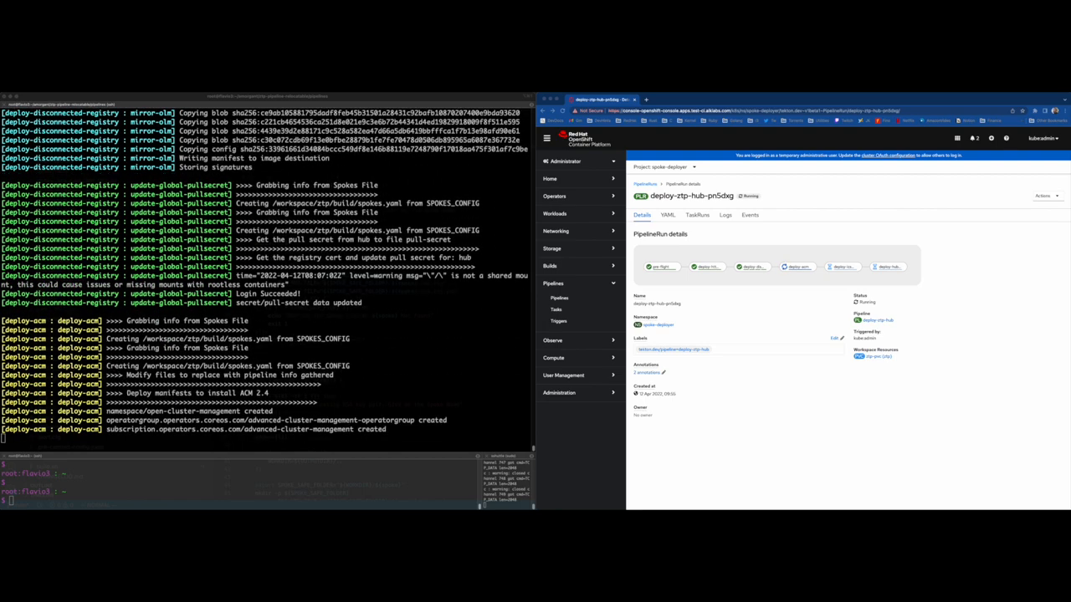
- Watch the run's logs and task graph until it shows Succeeded, then return to the pipelines list
{"action": "left_click", "coordinate": [726, 214]}
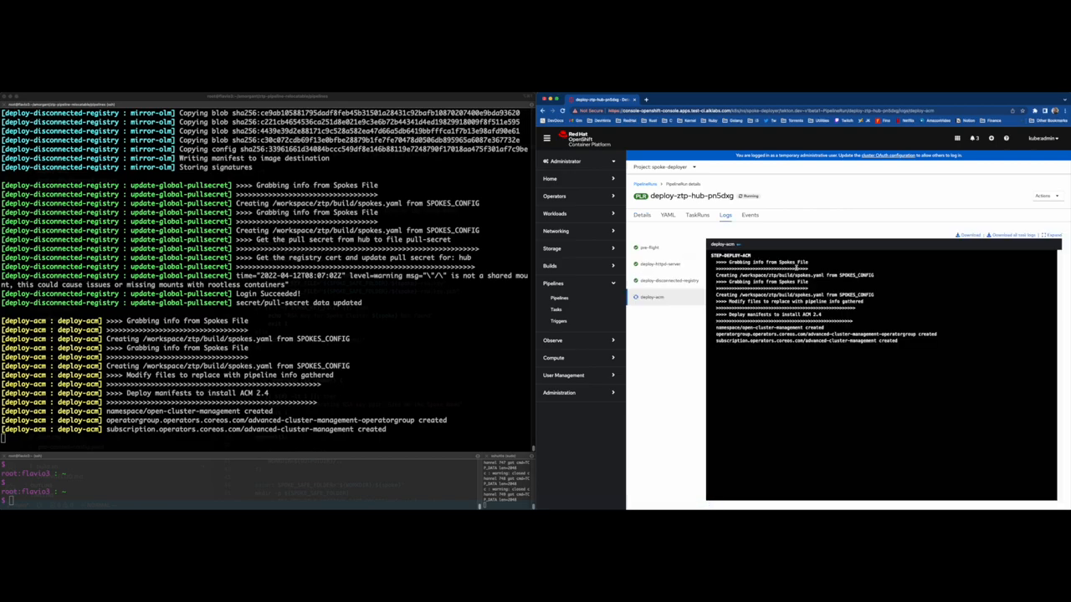
{"action": "left_click", "coordinate": [642, 214]}
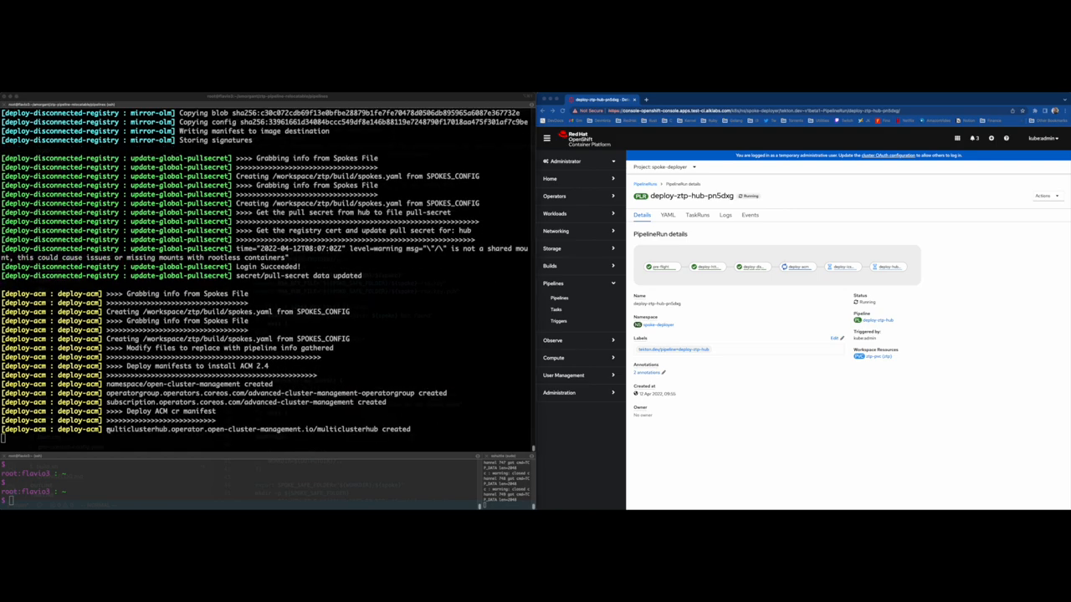
{"action": "left_click", "coordinate": [726, 214]}
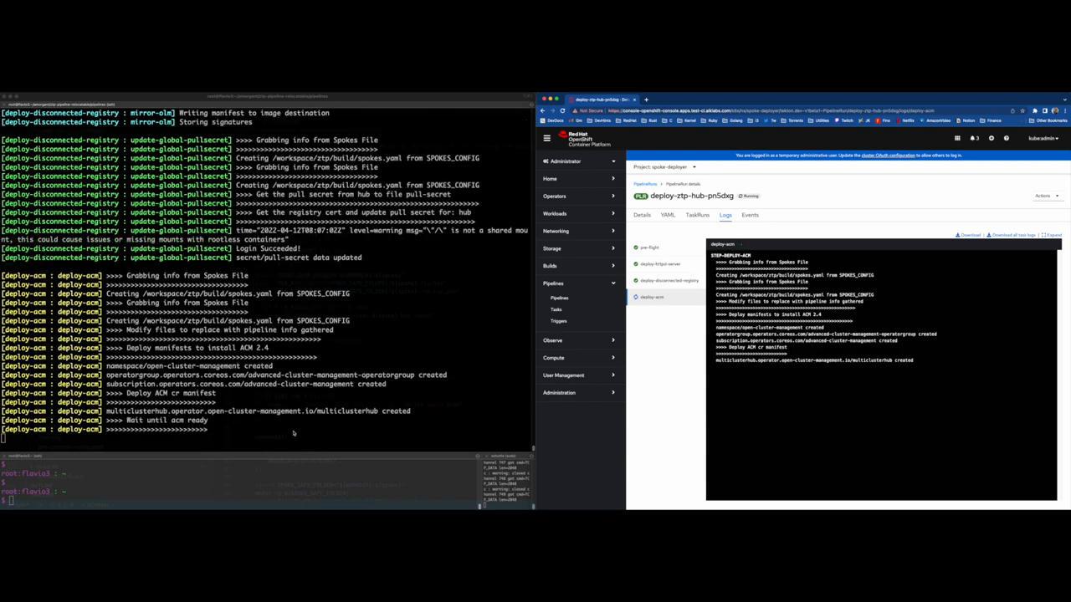
{"action": "left_click", "coordinate": [643, 215]}
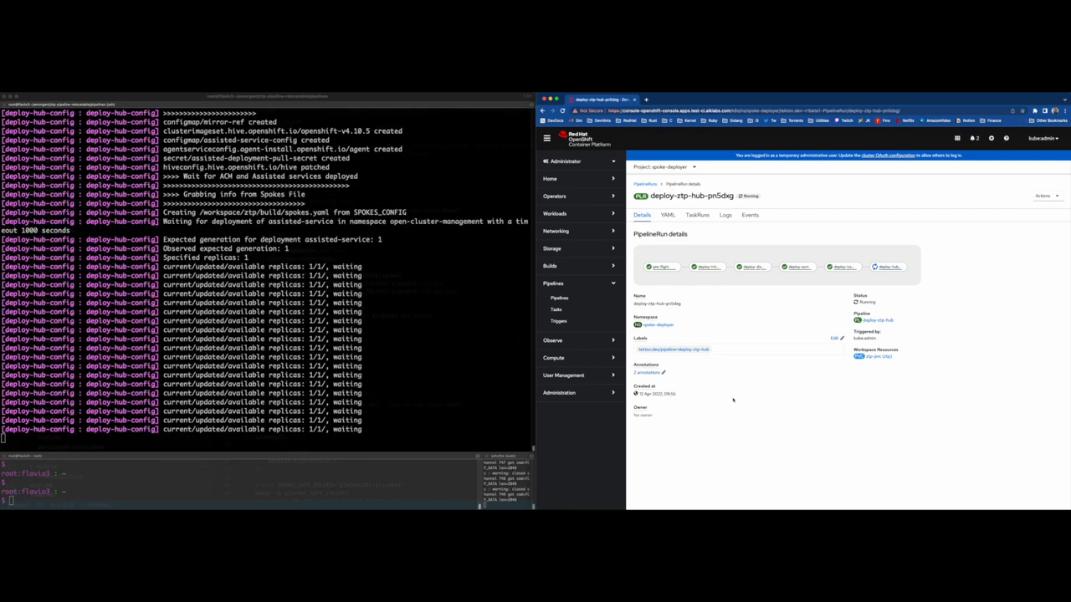
{"action": "scroll", "scroll_direction": "down", "scroll_amount": 3}
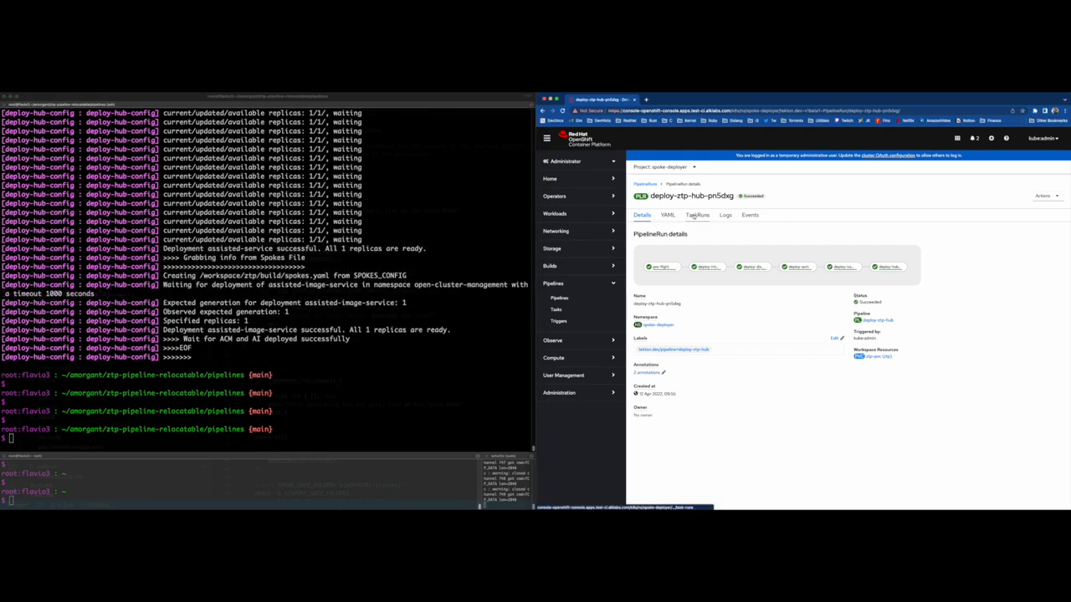
{"action": "left_click", "coordinate": [698, 214]}
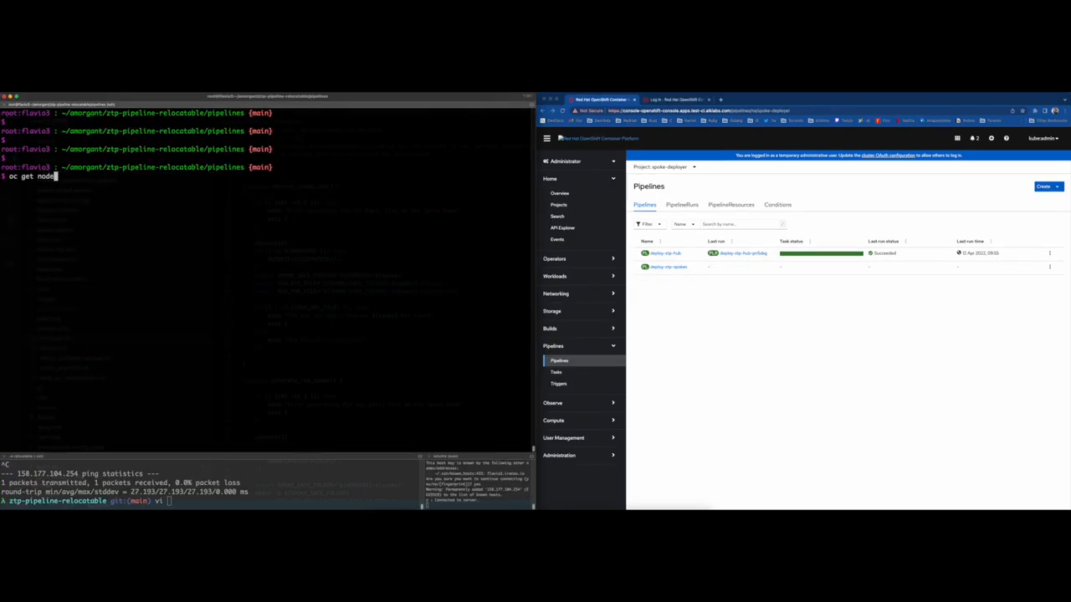
- List pipeline runs and describe the latest deploy-ztp-hub run, confirming all six task runs Succeeded
{"action": "type", "text": "tkn pr ls"}
{"action": "type", "text": "tkn describe"}
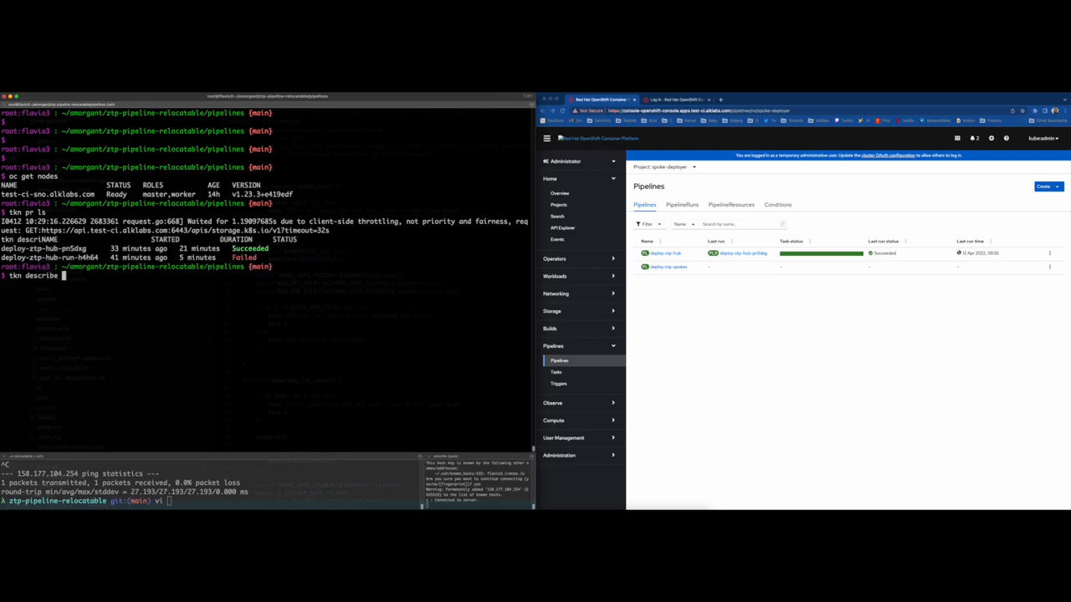
{"action": "type", "text": "tr deploy-ztp-hub-pn5dxg"}
{"action": "type", "text": "tkn pr describe deploy-ztp-hub-pn5dxg"}
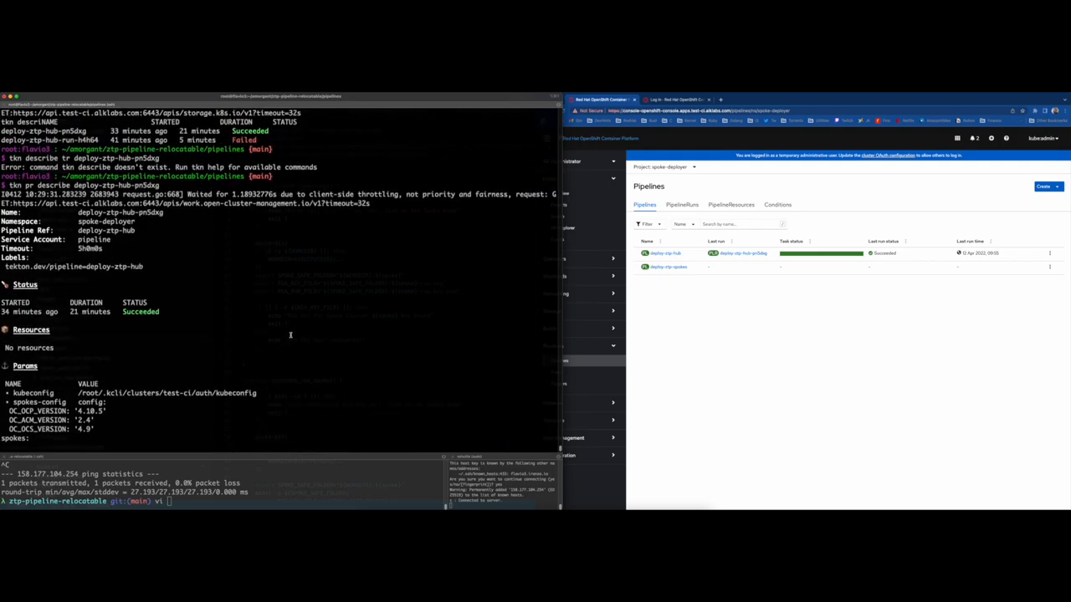
{"action": "scroll", "scroll_direction": "down", "scroll_amount": 3}
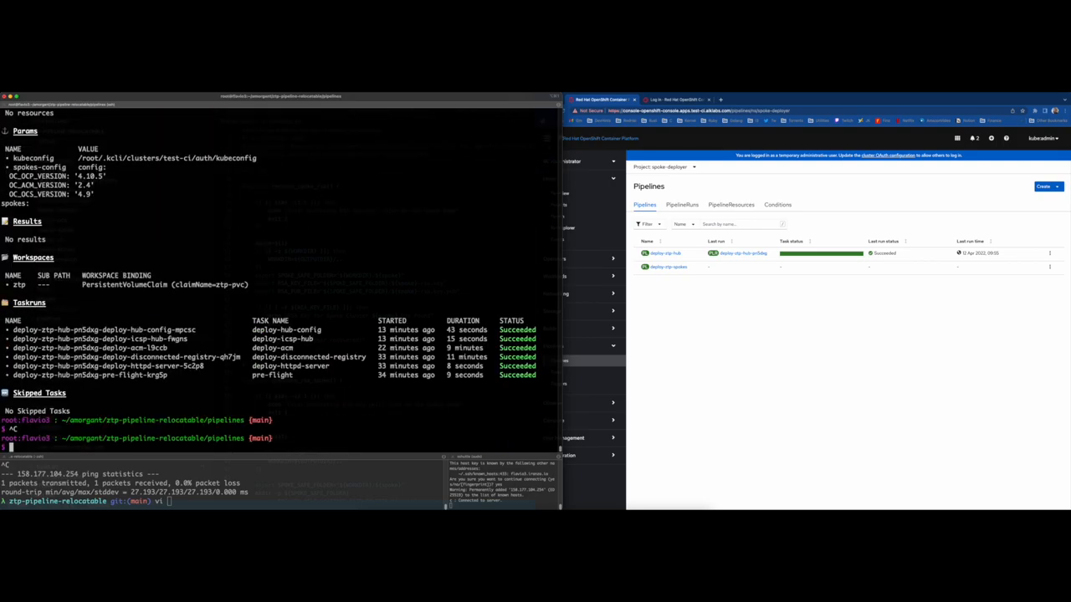